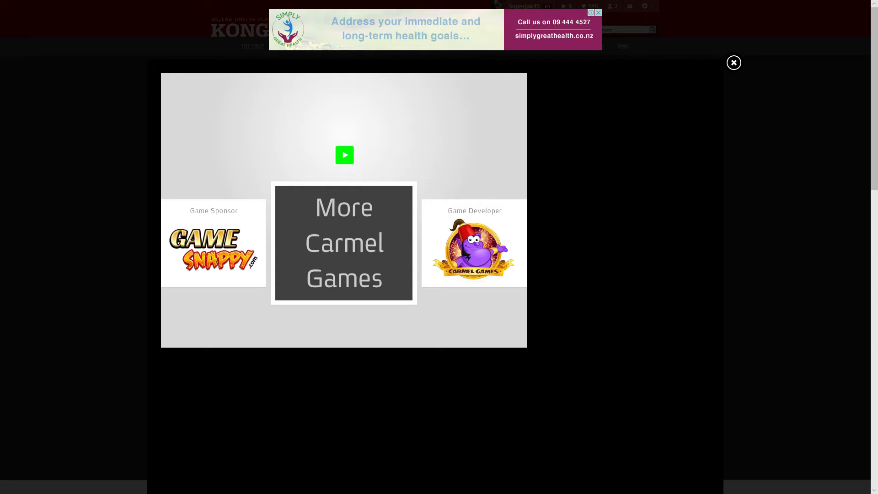
# Start loading the game from the green play button on the sponsor splash screen
pyautogui.click(344, 155)
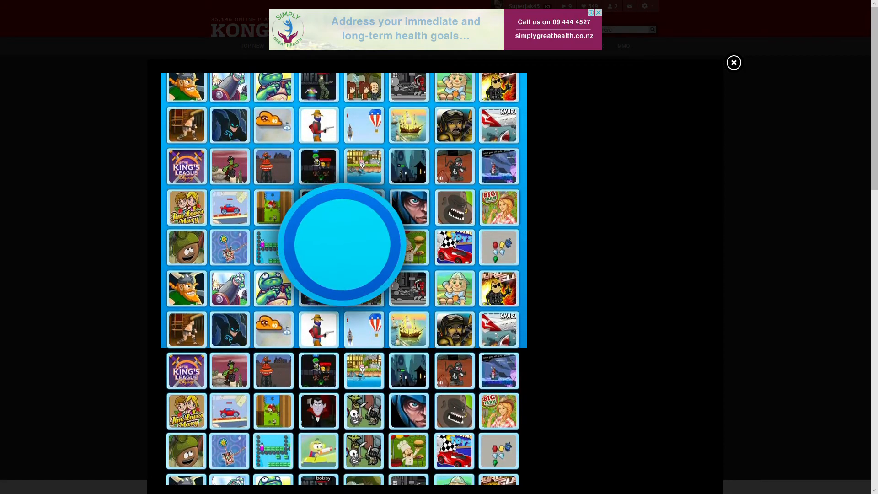
# Scroll the page while the Snap Break ad plays until the title menu shows
pyautogui.scroll(-3)
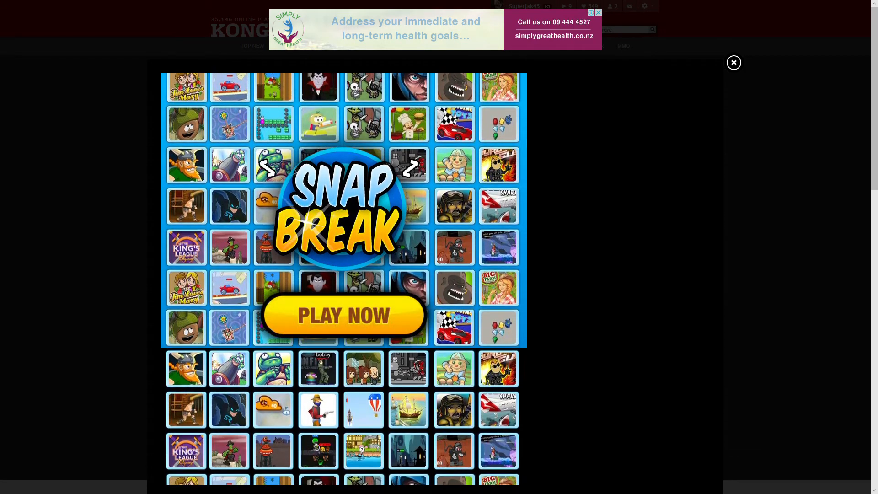
pyautogui.scroll(-3)
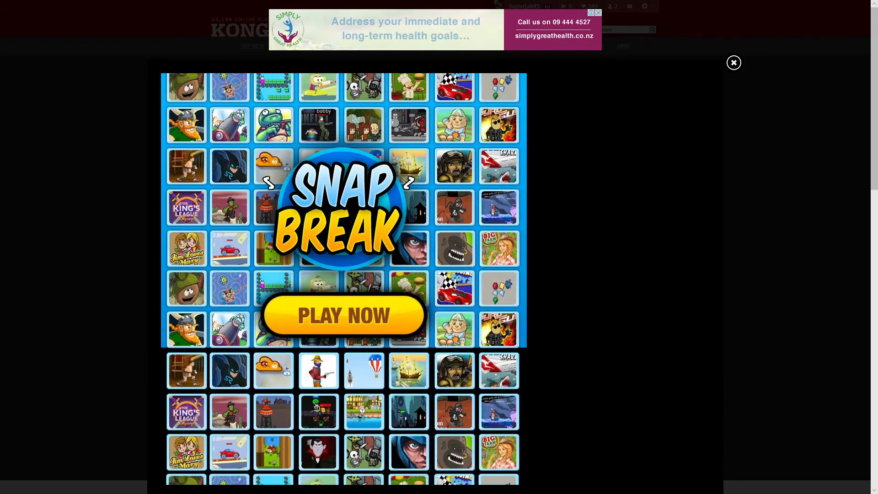
pyautogui.scroll(-3)
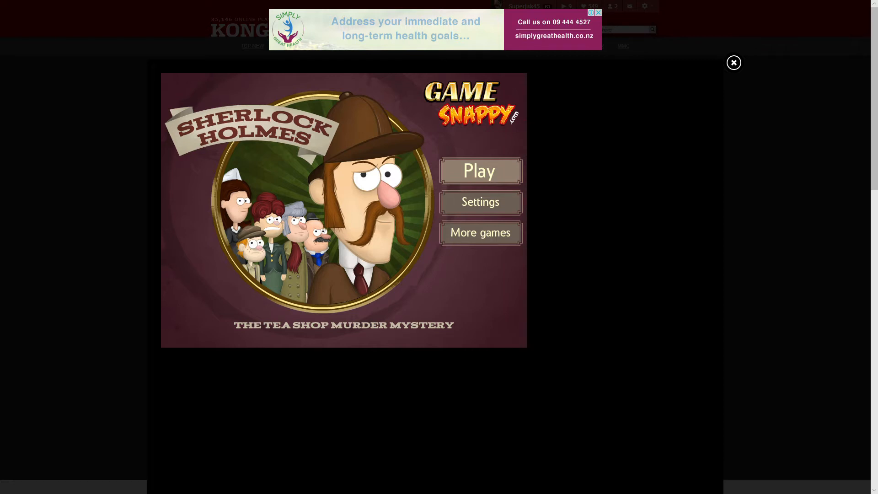
# Choose Play on the title screen to reach the London locations map
pyautogui.click(480, 171)
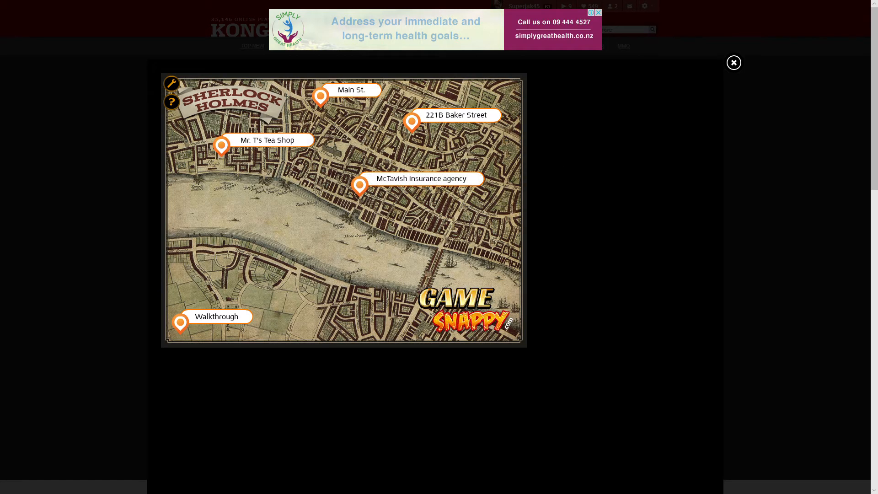
# Travel to Mr. T's Tea Shop from the London map
pyautogui.click(359, 187)
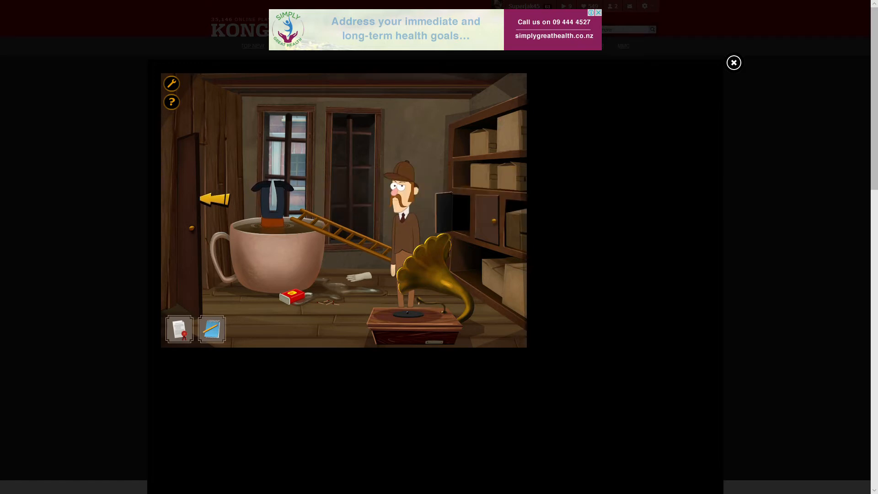
# Move to the shop counter, take the hanging key, and open the notebook
pyautogui.click(213, 200)
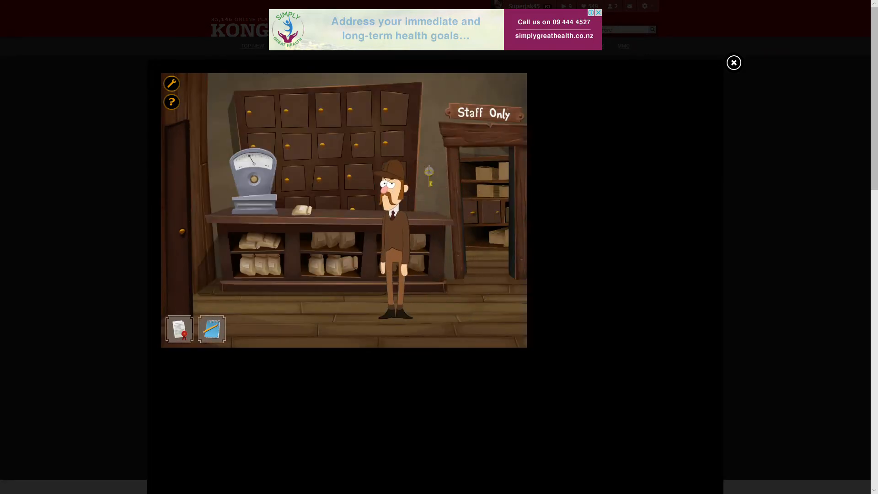
pyautogui.click(325, 179)
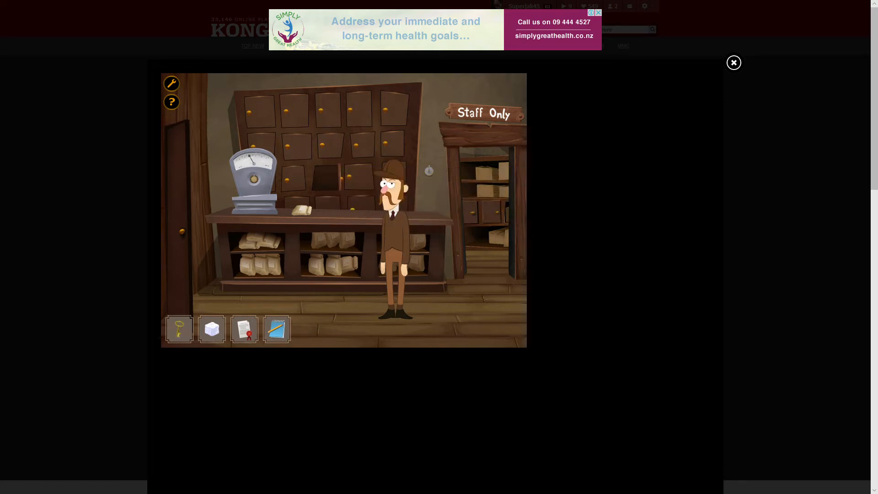
pyautogui.moveTo(179, 329)
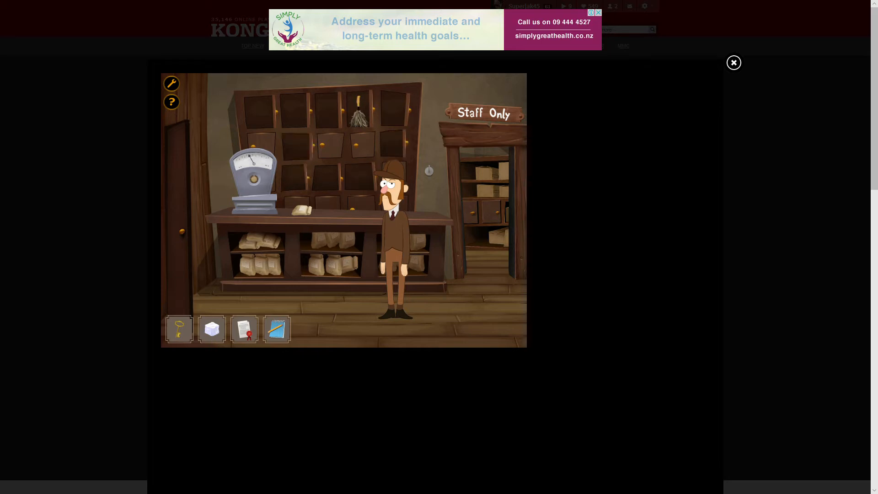
pyautogui.click(361, 109)
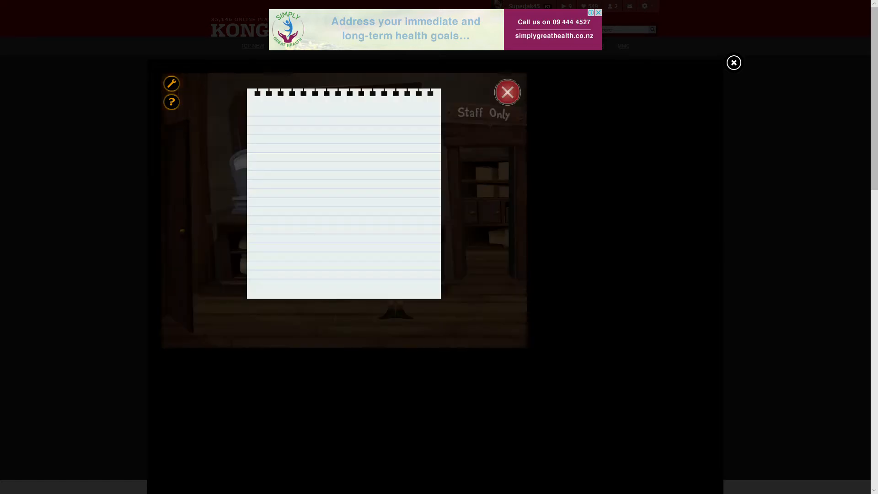
# Close the empty notebook, returning to the London map
pyautogui.click(507, 92)
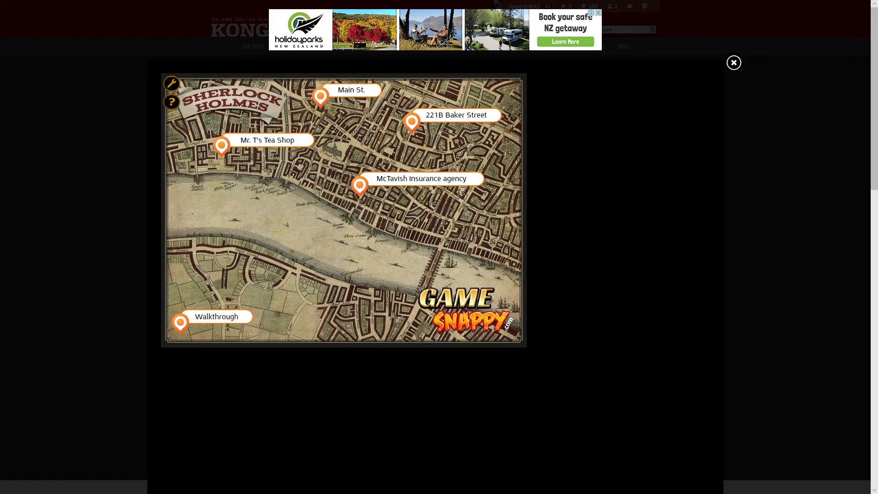
# Travel to the red-brick house street where the newsboy stands
pyautogui.click(411, 124)
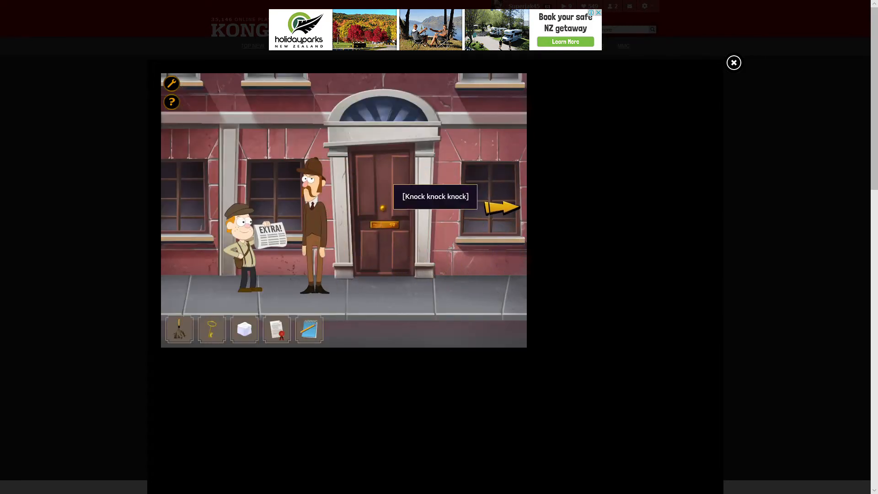
# Get past the door-knocking dialogue and take the newsboy's newspaper
pyautogui.click(501, 206)
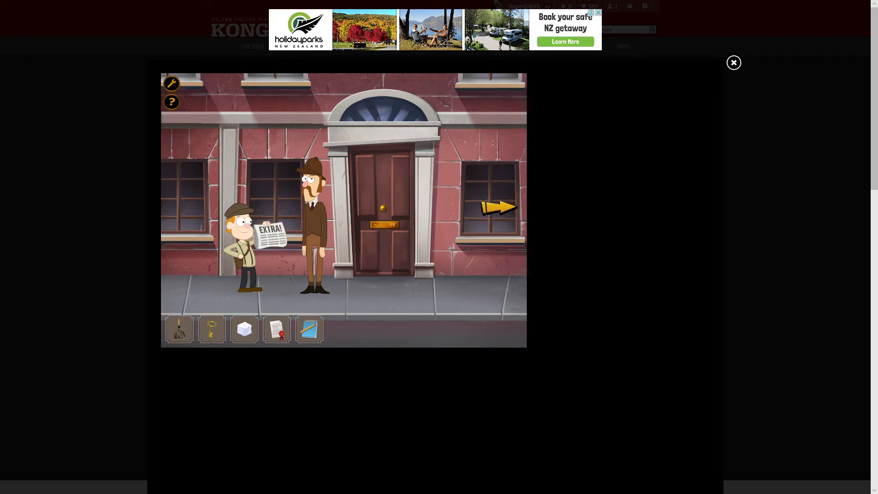
pyautogui.click(268, 230)
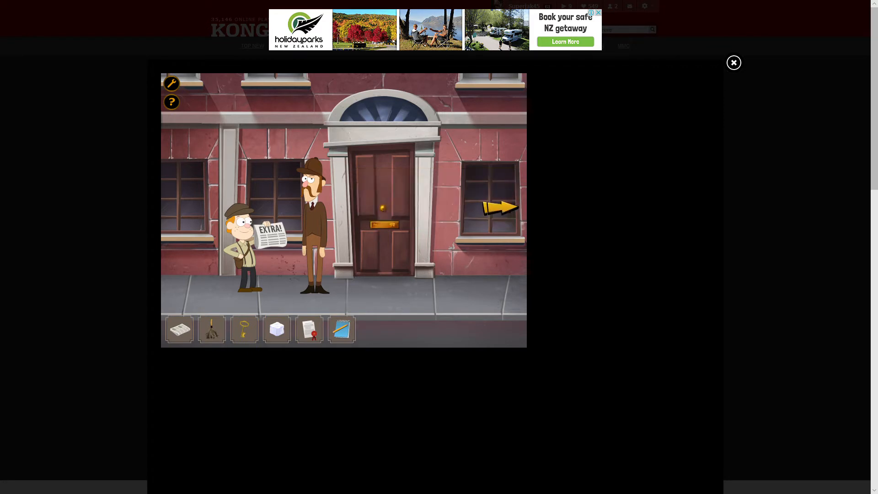
# Leave the street for the office with the caged bird and clerk
pyautogui.click(499, 207)
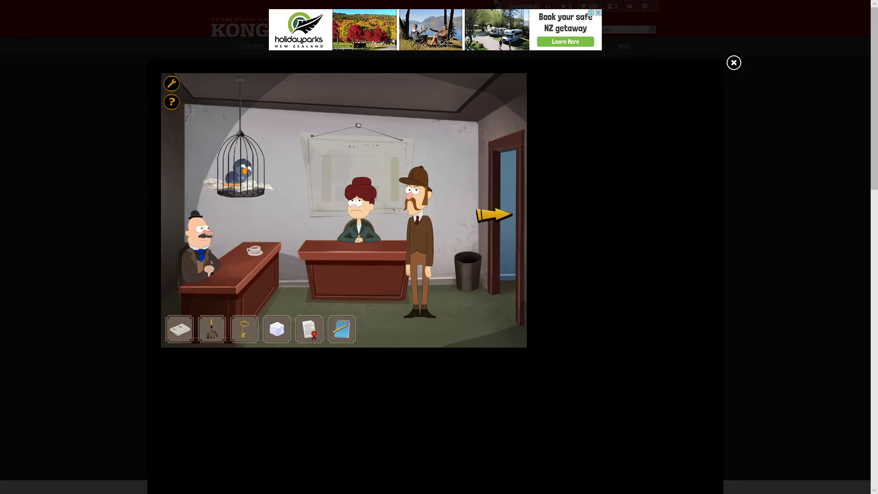
# Put the fresh newspaper into the bird's cage, receiving a pink item
pyautogui.click(240, 166)
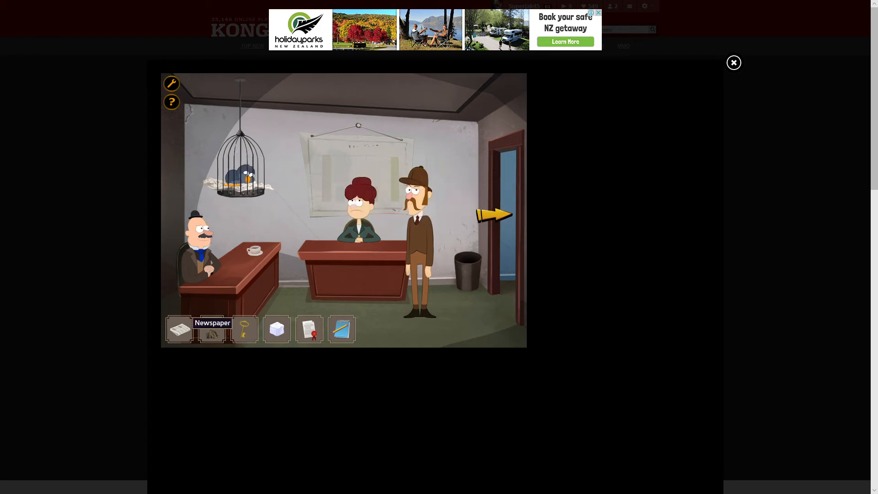
pyautogui.click(179, 329)
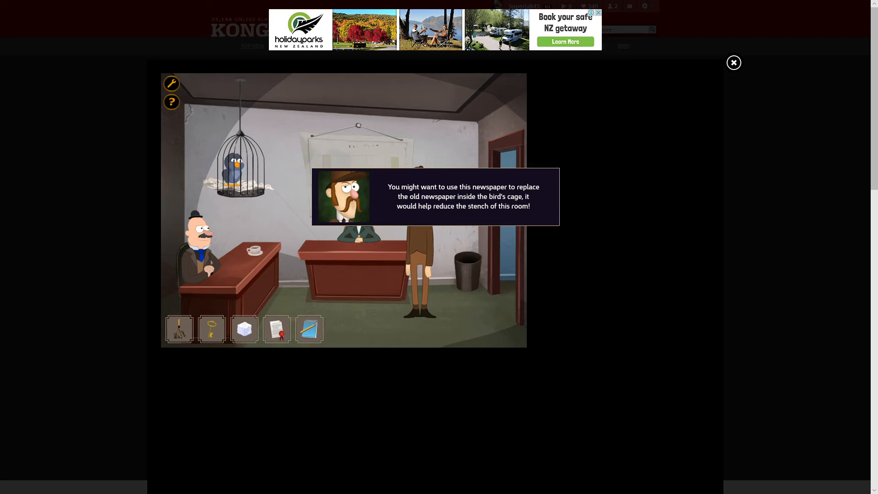
pyautogui.click(309, 329)
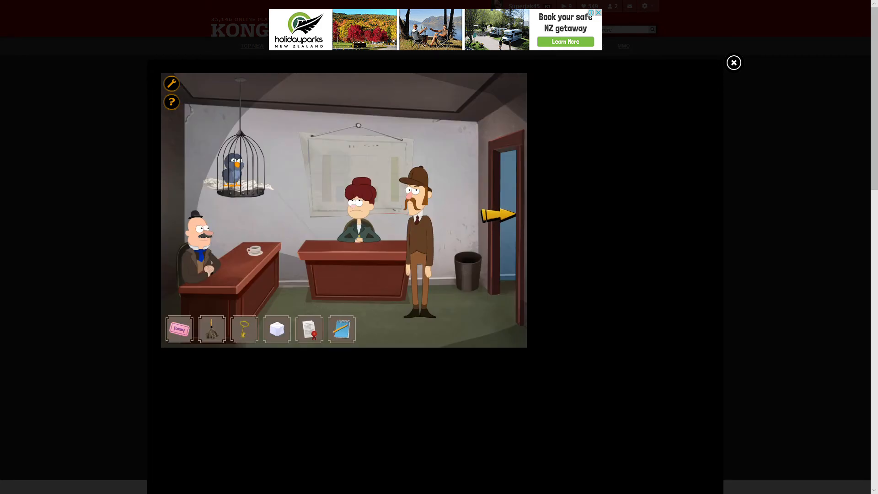
# Take the duster from the inventory while in the office with the caged bird
pyautogui.click(463, 262)
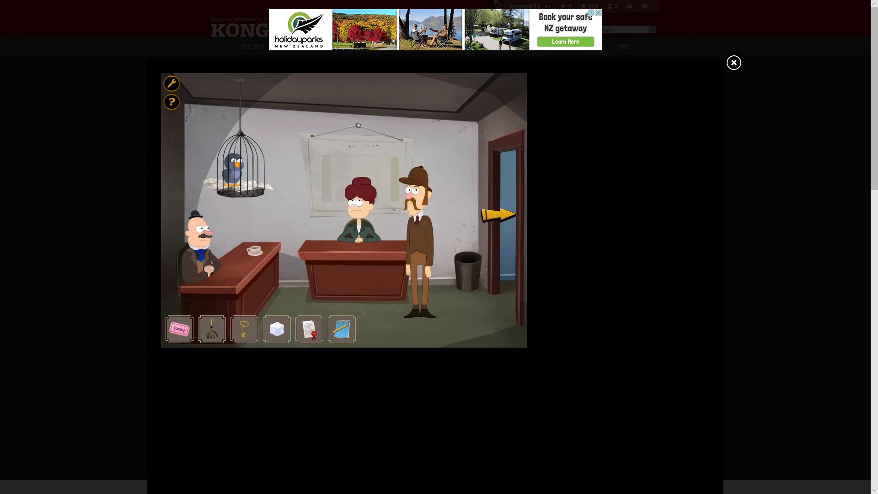
pyautogui.moveTo(212, 329)
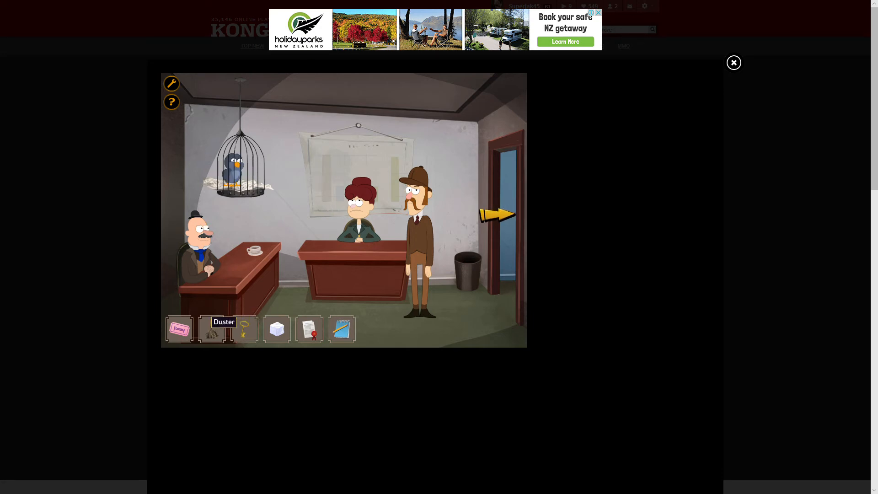
pyautogui.click(211, 329)
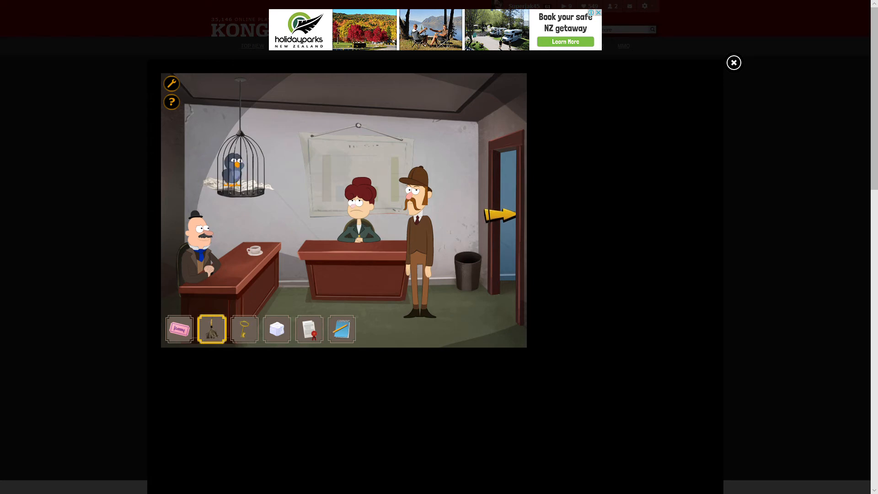
pyautogui.click(212, 329)
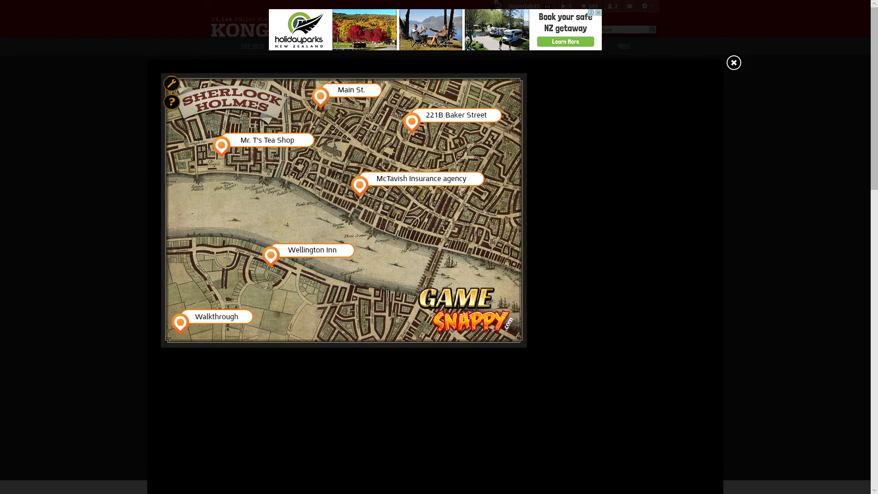
# Travel to Mr. T's Tea Shop and place the record on the storeroom gramophone
pyautogui.click(359, 186)
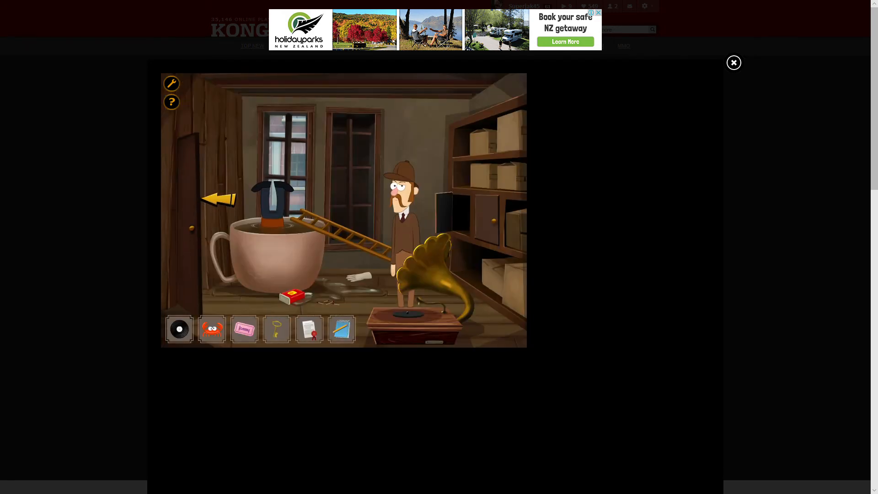
pyautogui.click(179, 329)
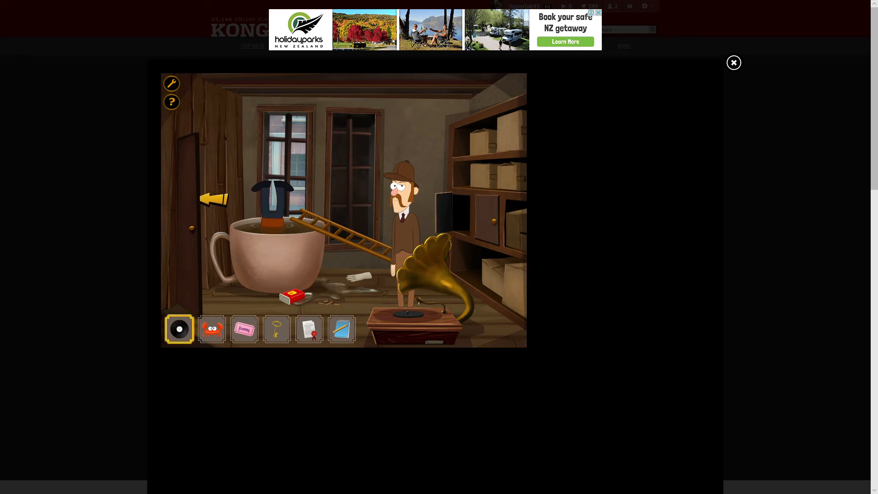
pyautogui.click(180, 329)
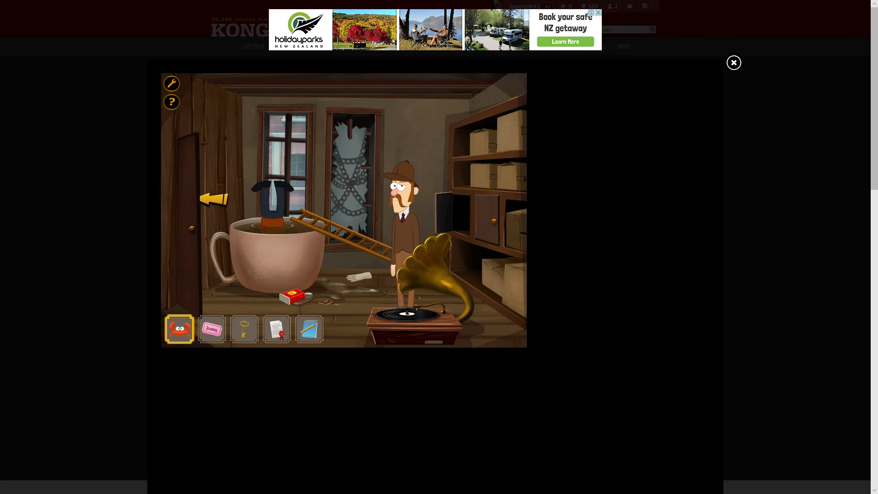
# Cut the chains with the crab, unlock the panel with the key, and read the hidden book
pyautogui.click(179, 329)
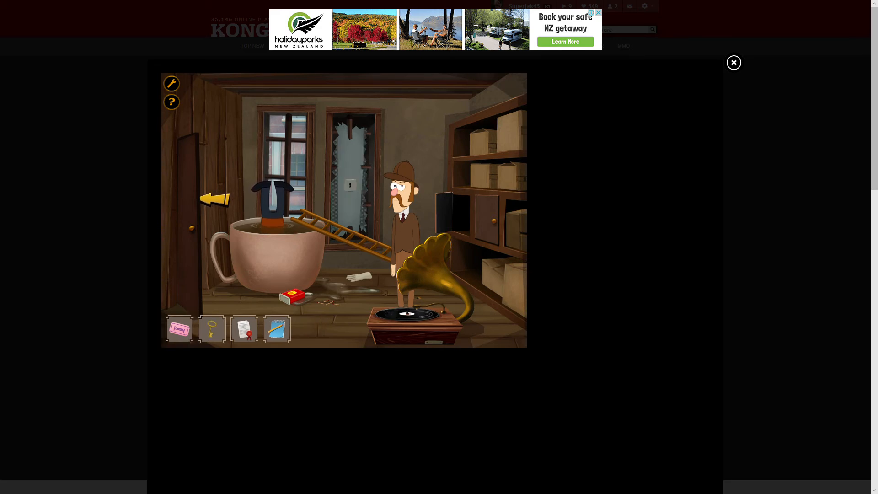
pyautogui.click(212, 329)
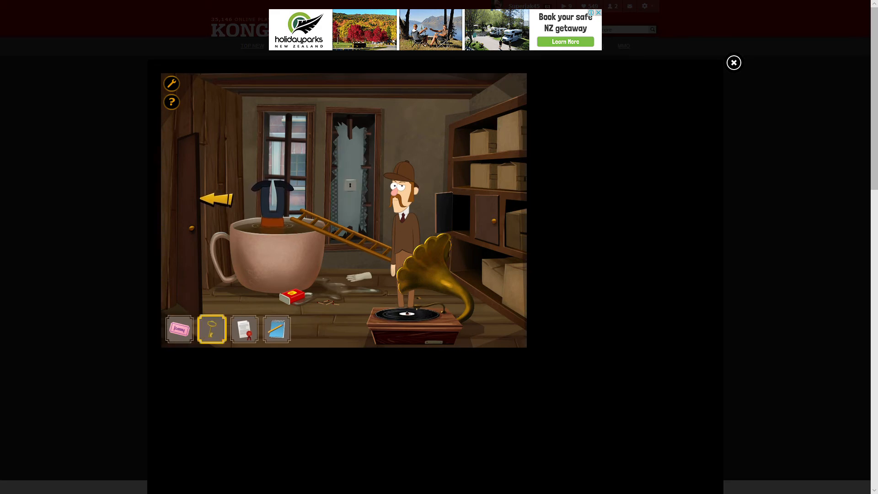
pyautogui.click(215, 196)
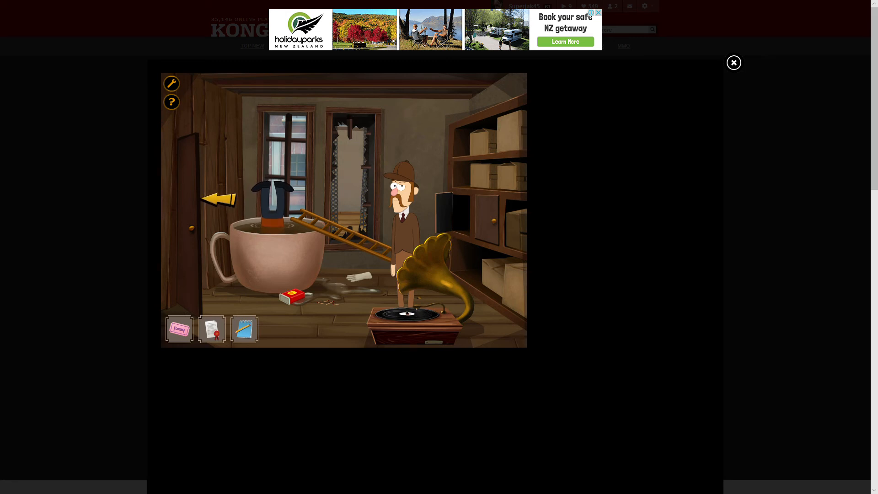
pyautogui.click(219, 197)
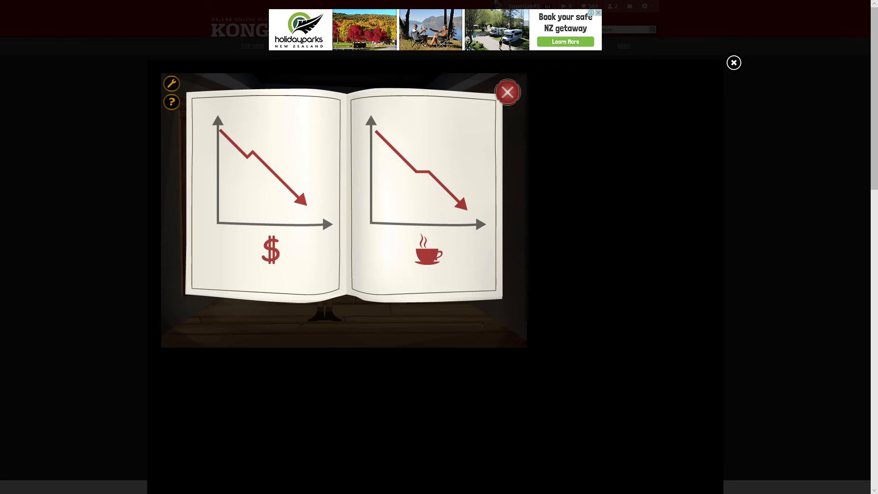
pyautogui.click(507, 92)
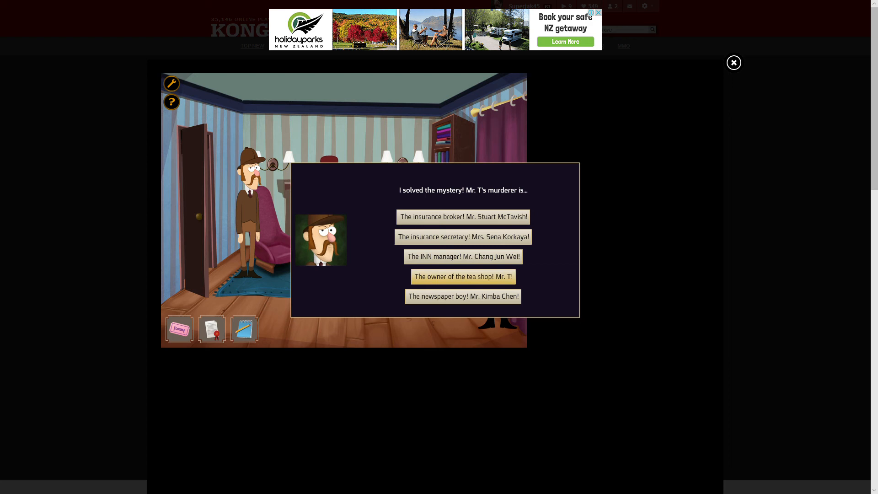
# Choose "The owner of the tea shop! Mr. T!" as the accusation
pyautogui.click(462, 276)
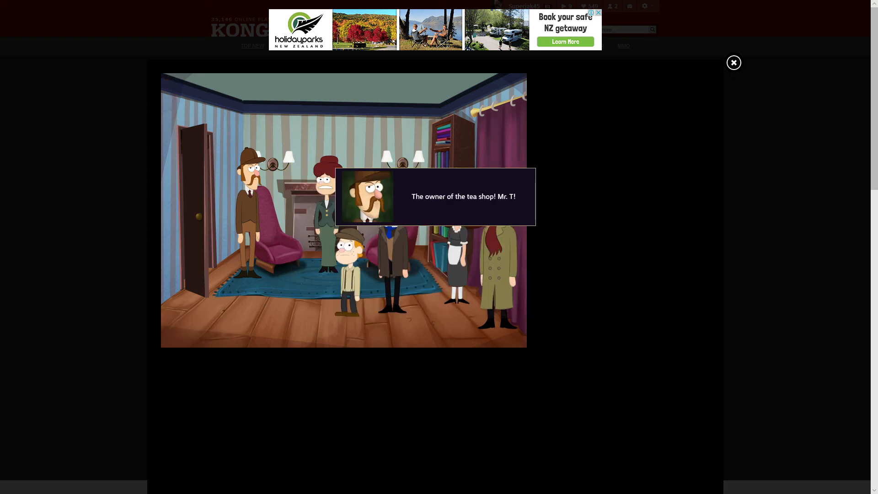